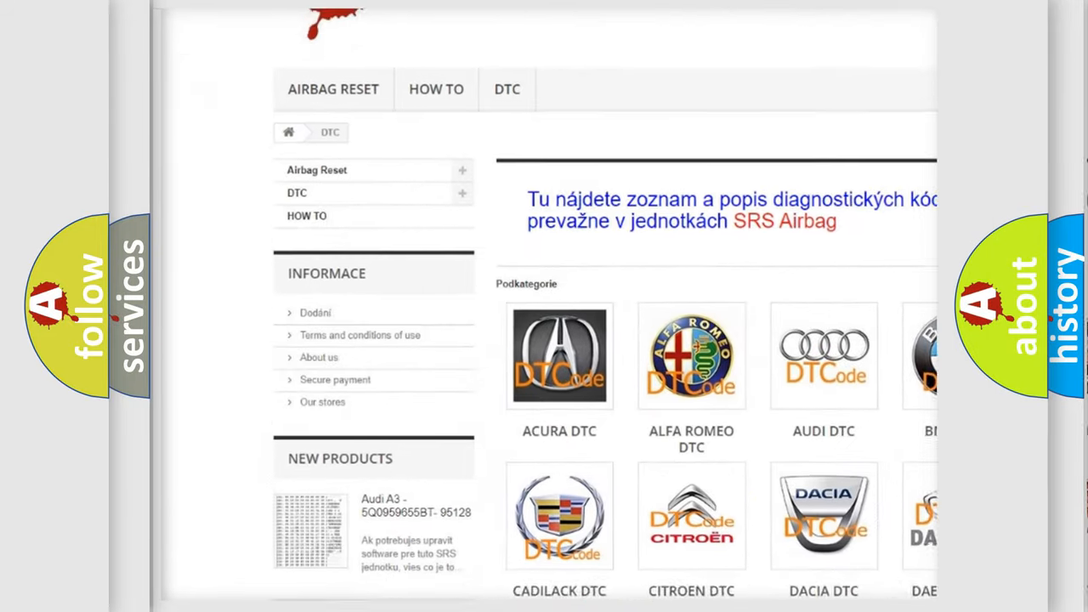
scroll("down", 3)
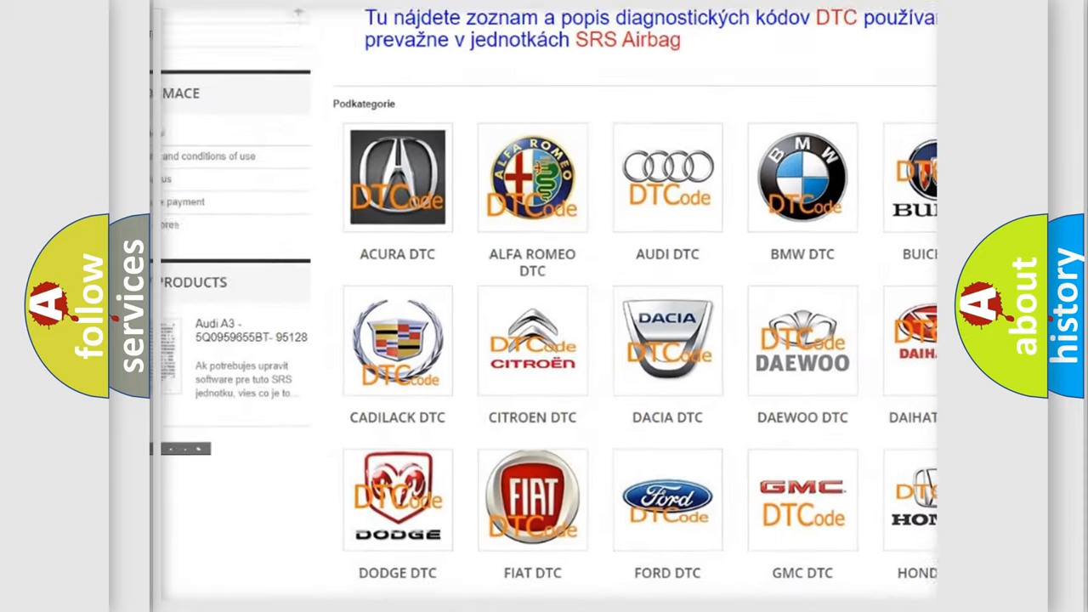
scroll("down", 3)
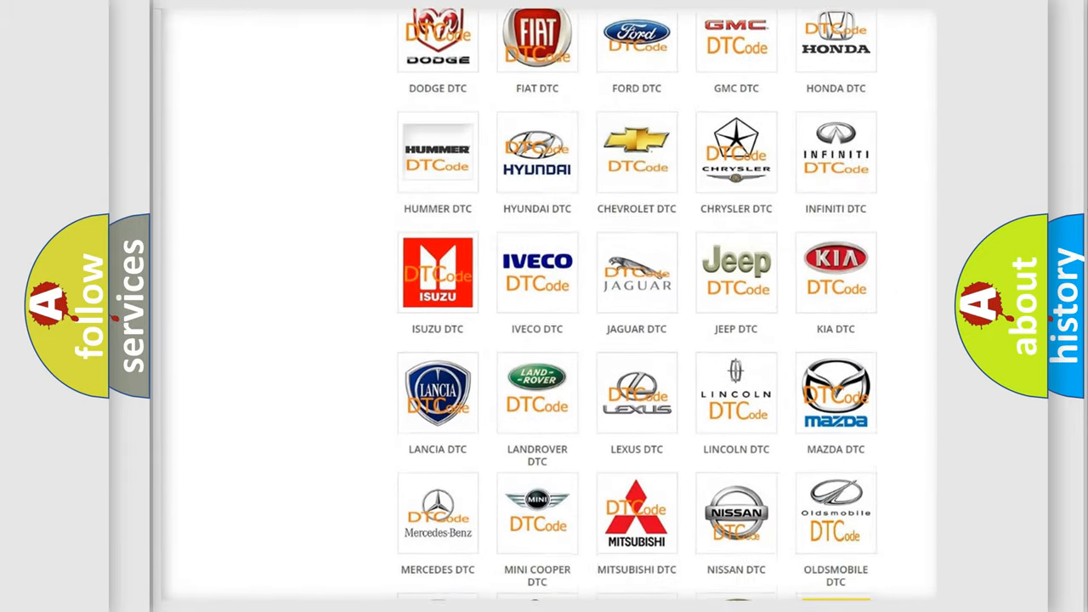
scroll("down", 3)
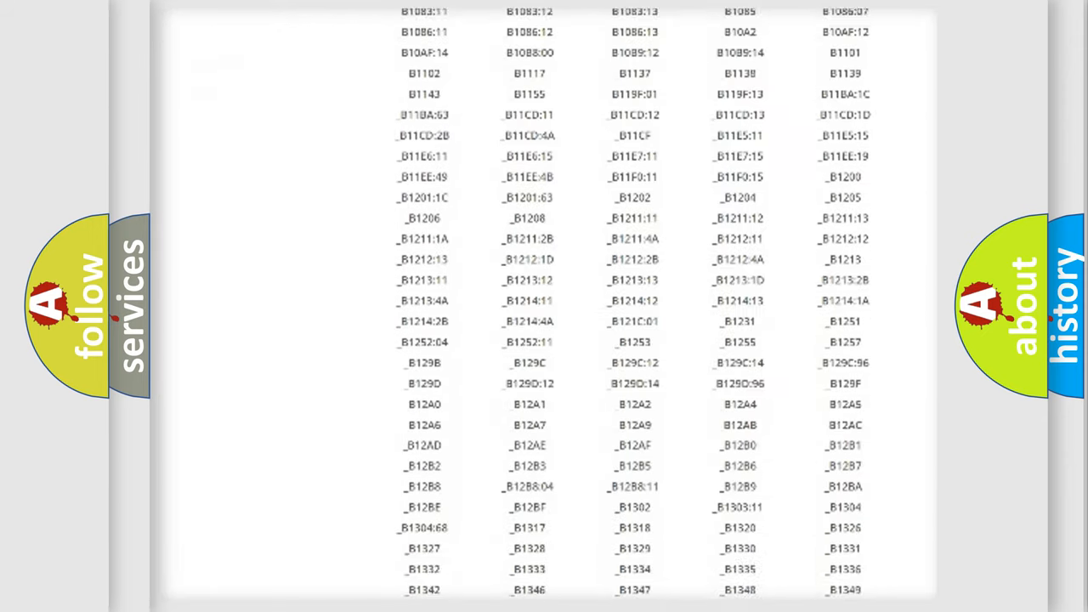
scroll("down", 3)
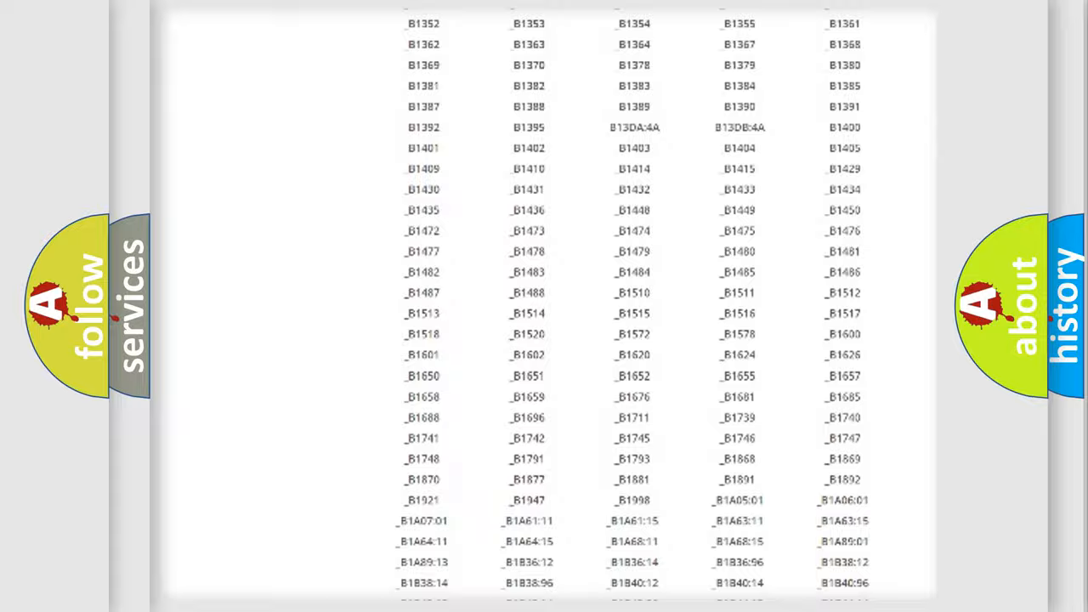